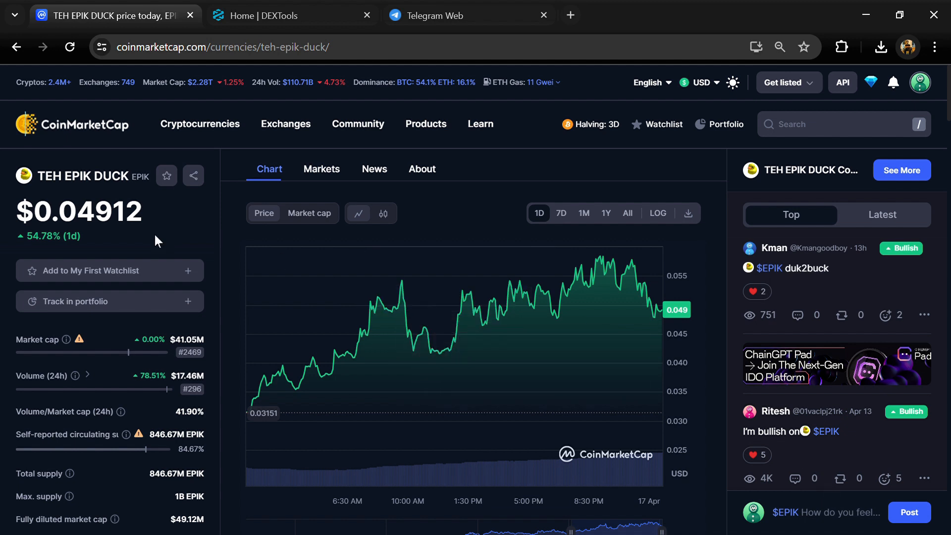
mouse_move(455, 340)
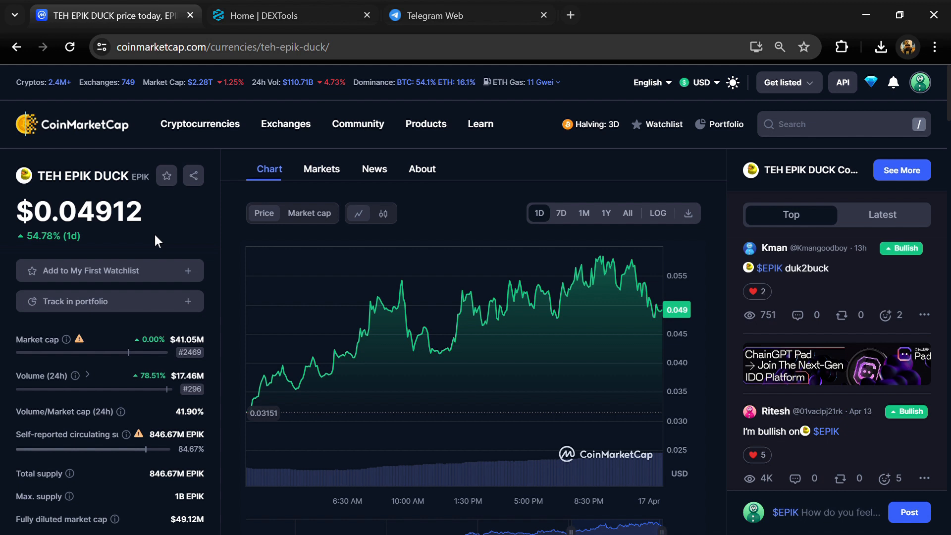
mouse_move(531, 336)
text(I'm bullish on )
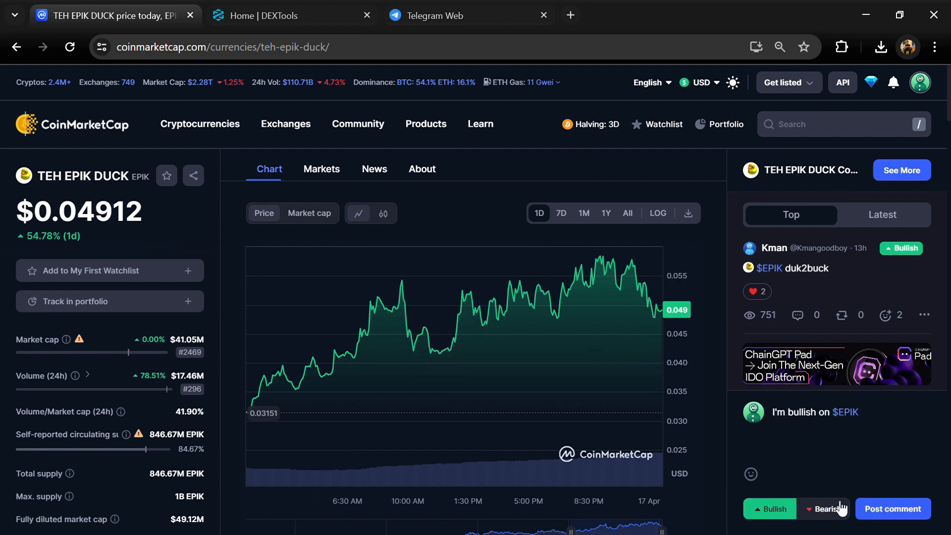
Step: Mark the comment draft Bearish and copy EPIK's Solana contract address
click(822, 508)
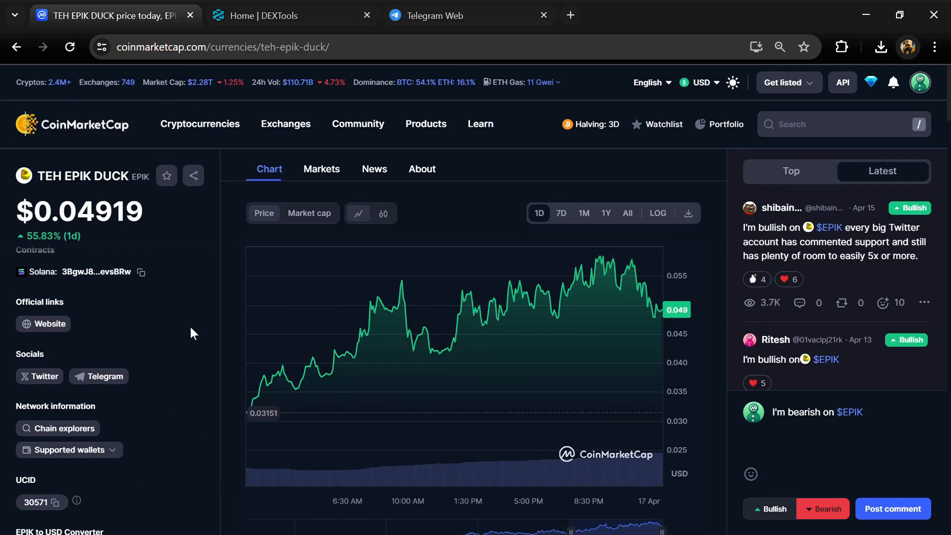
click(141, 272)
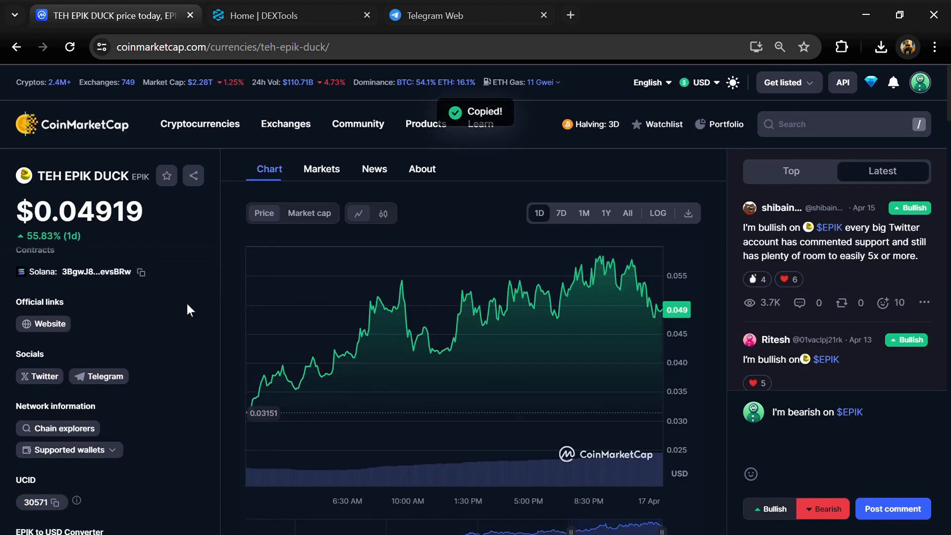
mouse_move(183, 254)
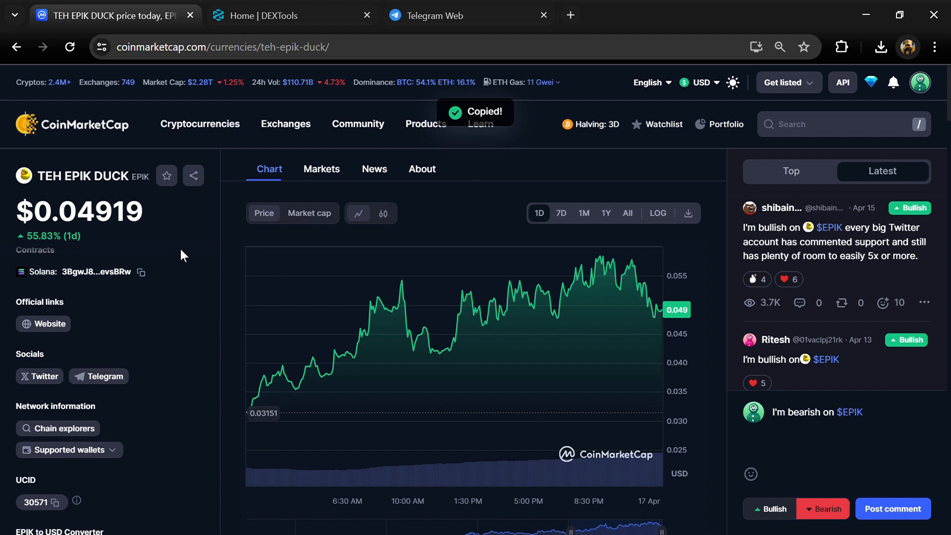
Step: Search DEXTools for contract 3BgwJ8b7b9hHX4sgfZ2KJhv9496CoVfsMK2YePevsBRw to reach the EPIK/SOL pair
click(285, 15)
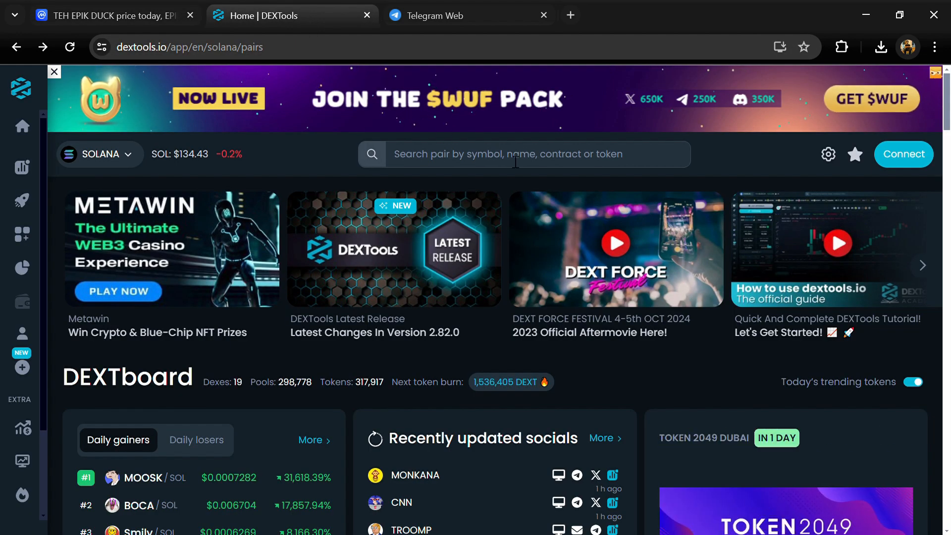
click(521, 154)
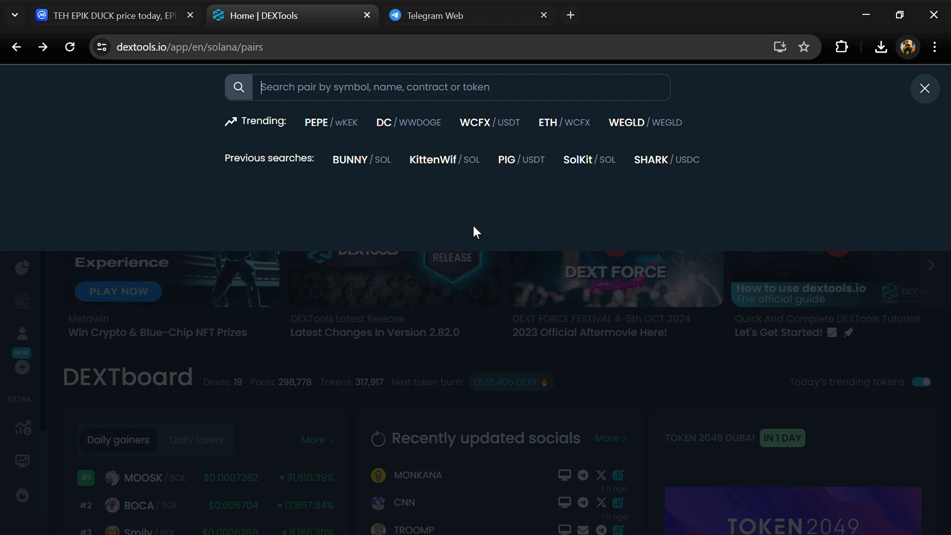
text(3BgwJ8b7b9hHX4sgfZ2KJhv9496CoVfsMK2YePevsBRw)
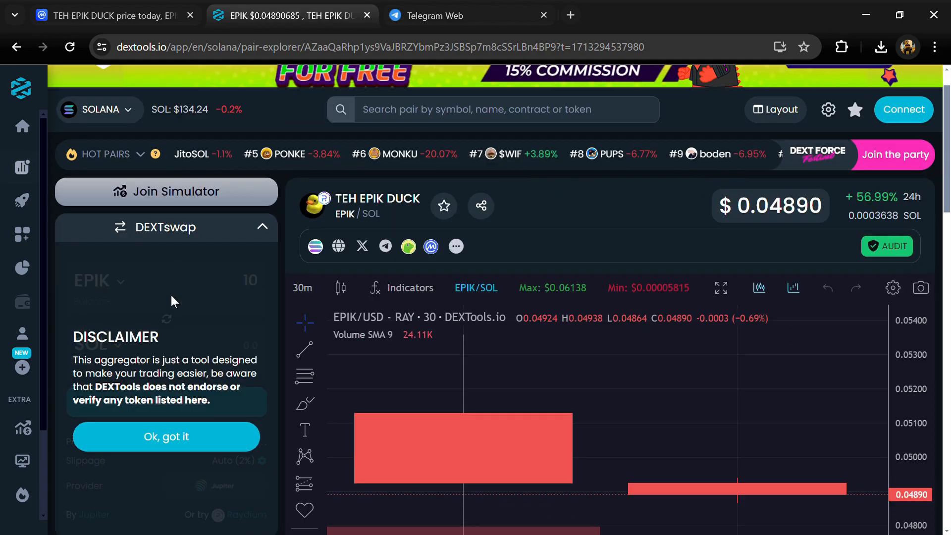
Step: Run EPIK's audit scan, confirm no alerts, and close it to view trade history
scroll(down, 3)
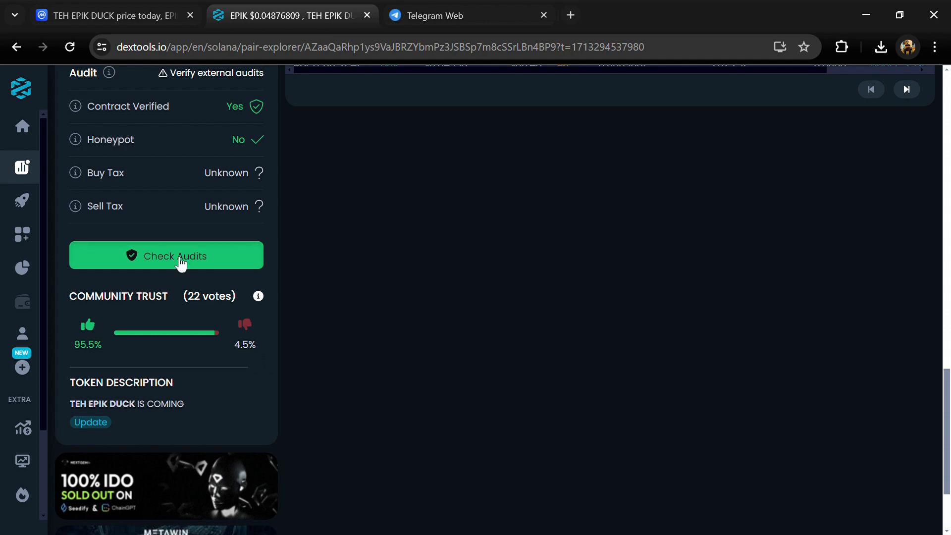
click(165, 255)
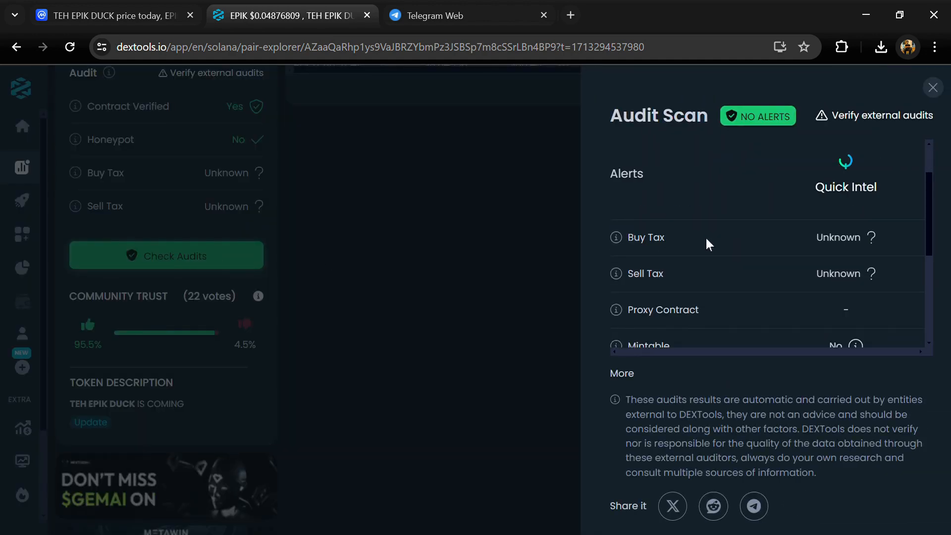
click(931, 87)
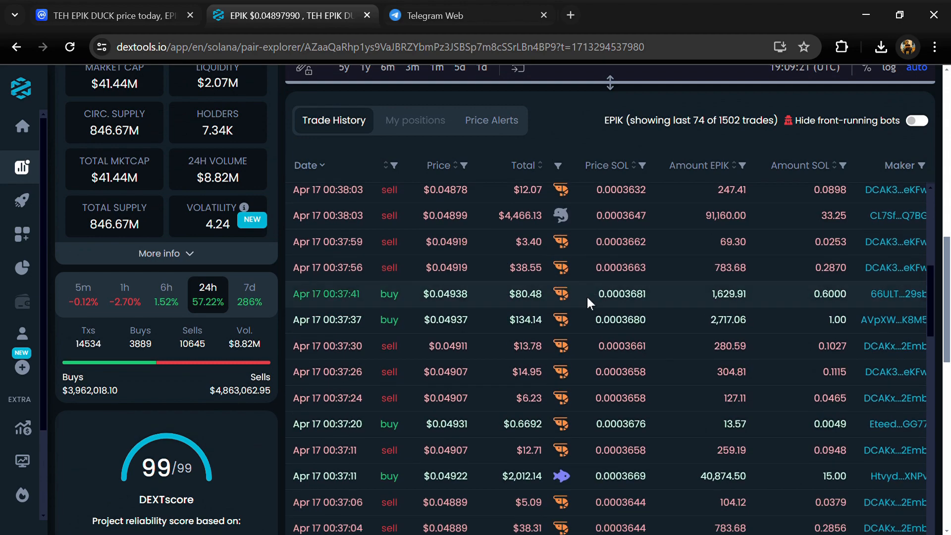
Step: Scroll through older EPIK trades, then return to the CoinMarketCap token page
scroll(down, 3)
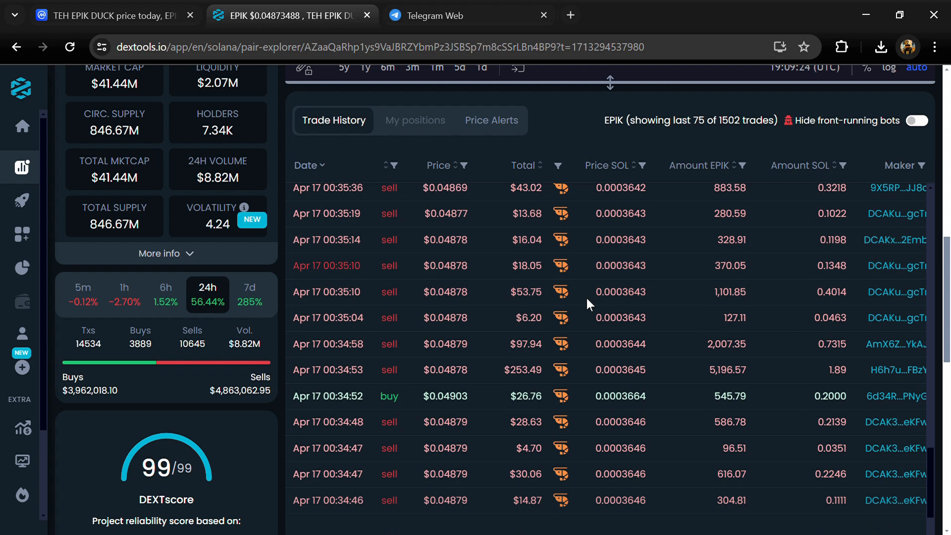
click(112, 15)
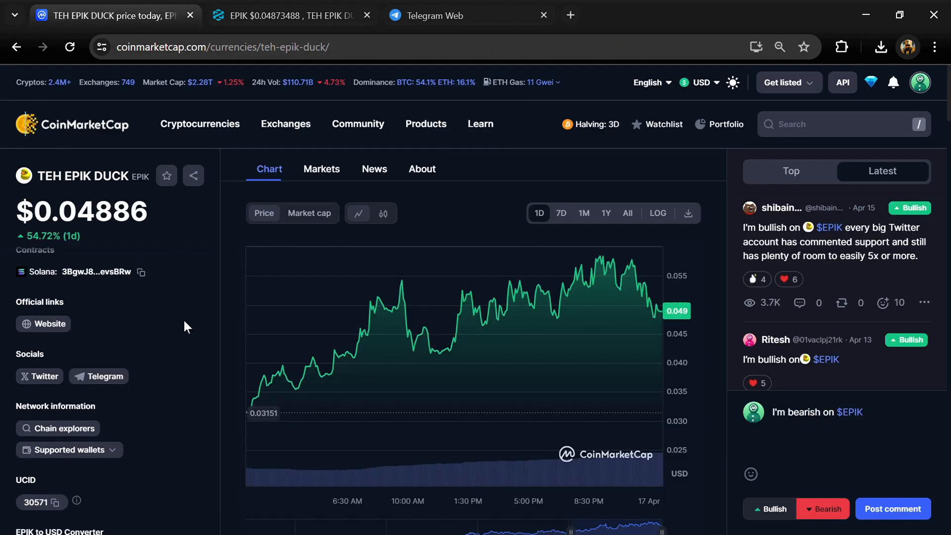
Step: Review EPIK's seven markets in the full-width table, then copy the contract address again
click(321, 169)
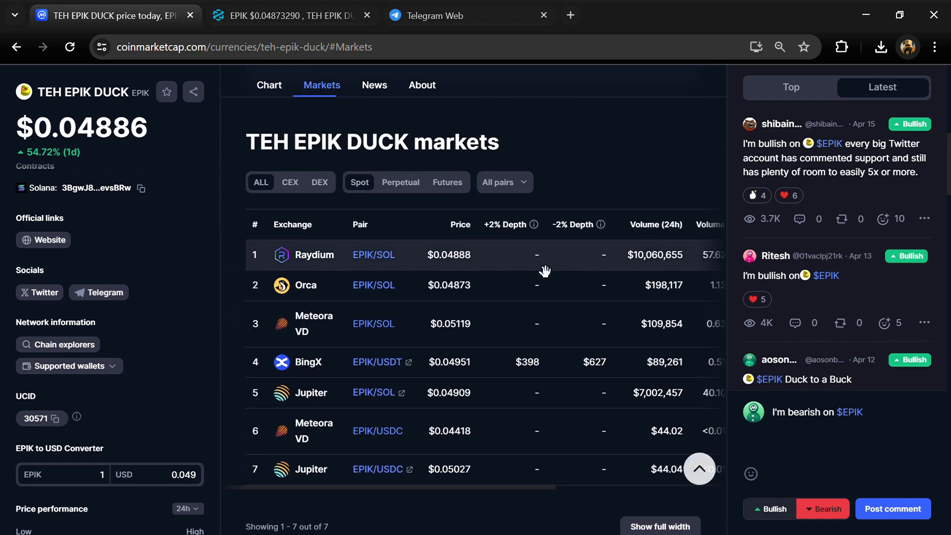
mouse_move(678, 417)
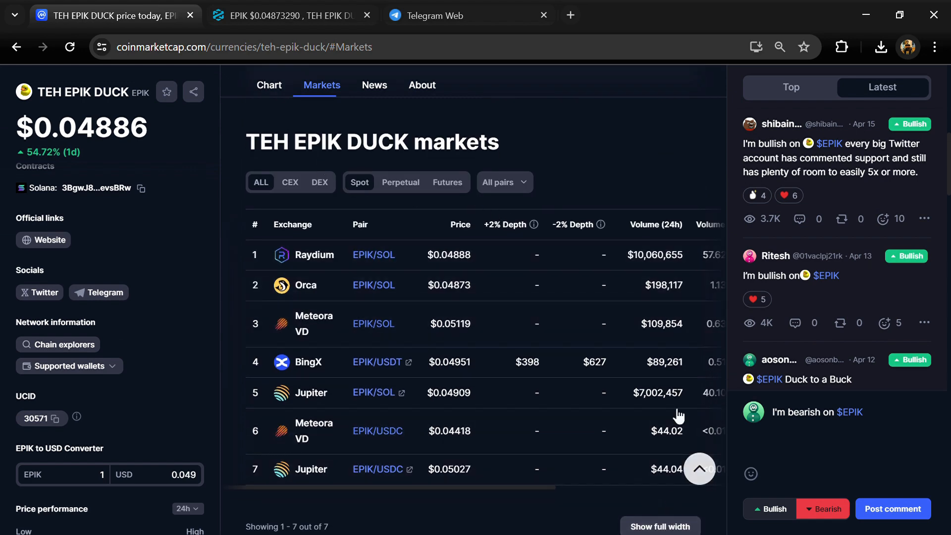
click(659, 526)
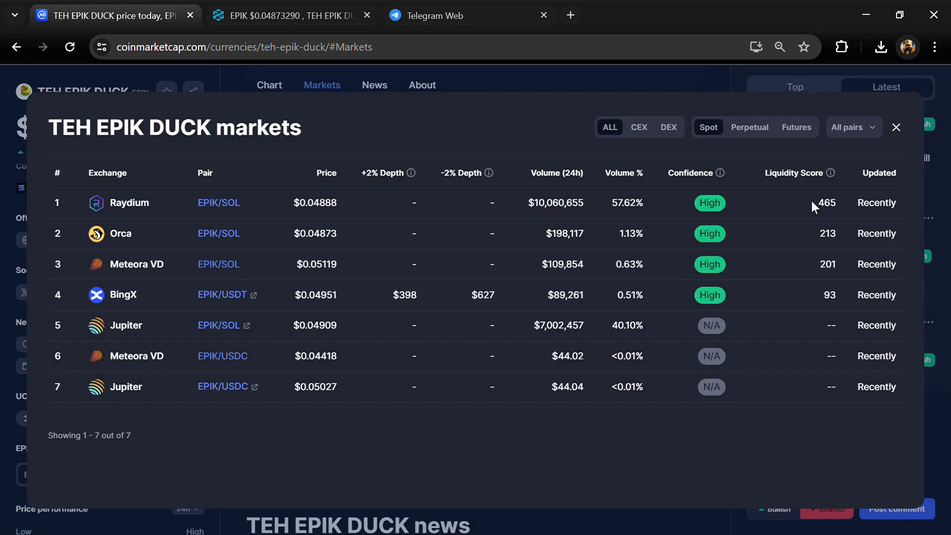
click(852, 127)
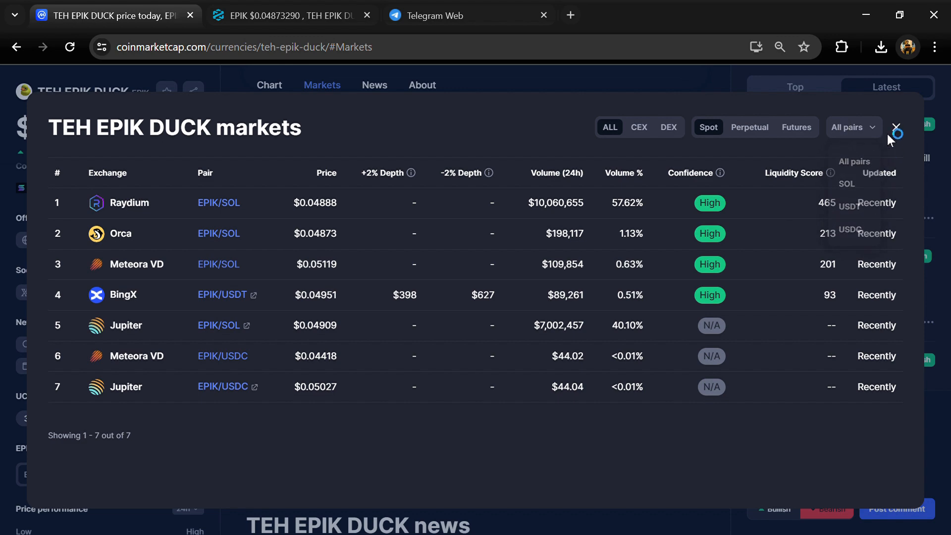
click(894, 128)
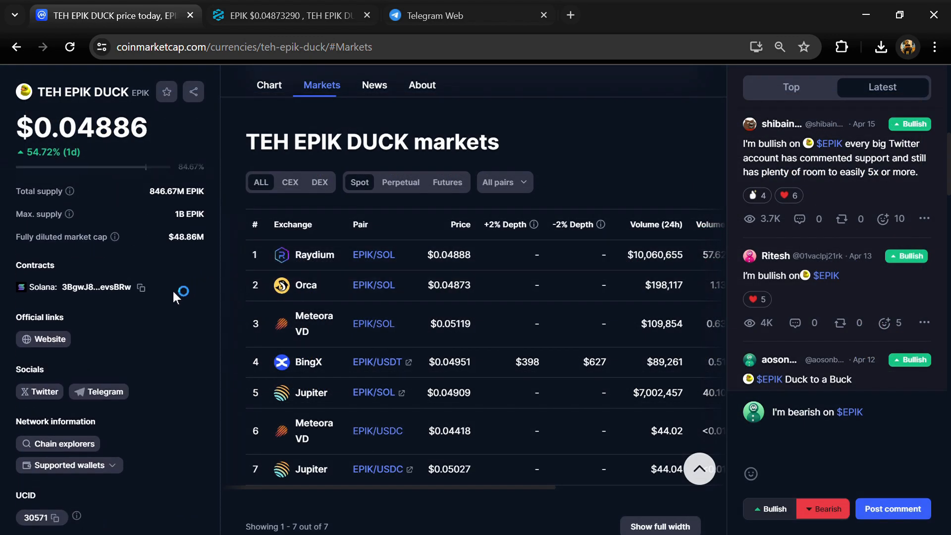
mouse_move(337, 286)
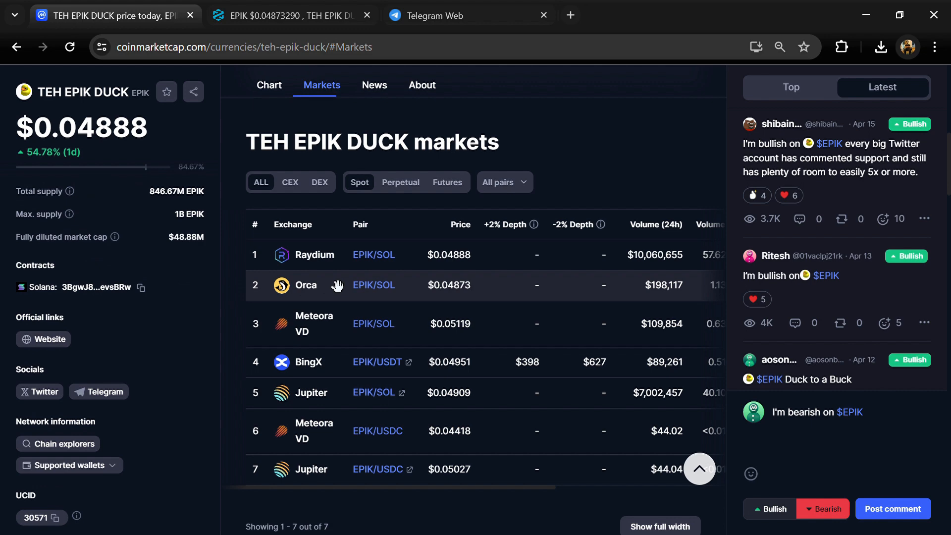
mouse_move(191, 268)
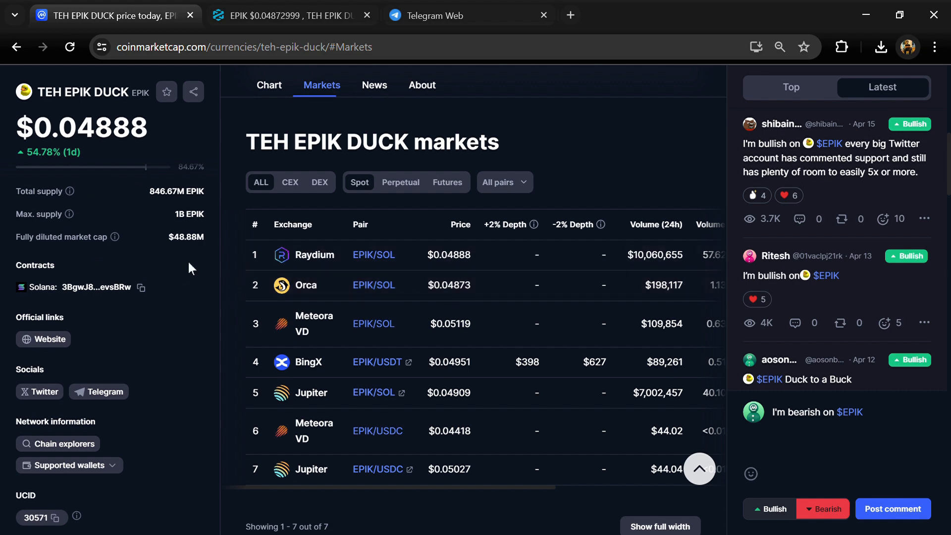
Step: Open EPIK in SolanaFM and browse its holder distribution, led by Raydium AMM Authority at 2.59%
click(97, 287)
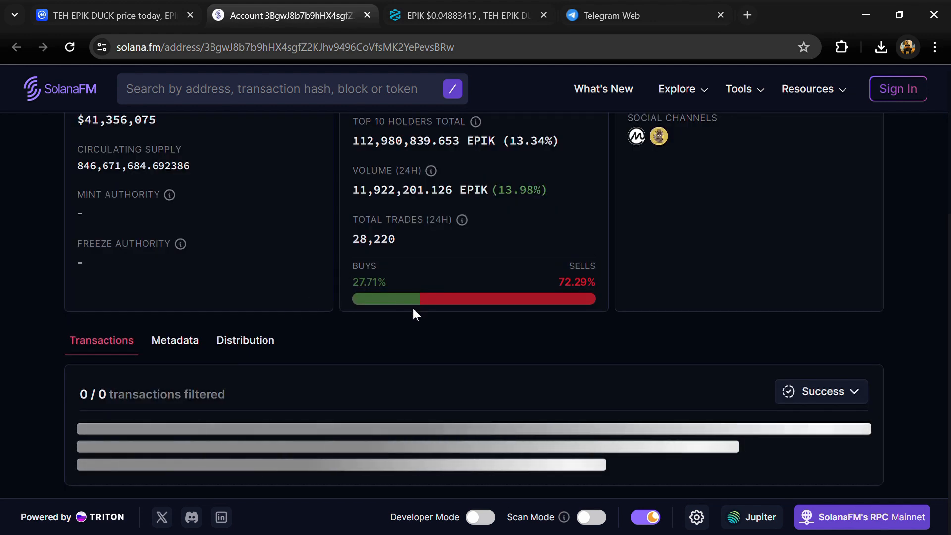
click(245, 340)
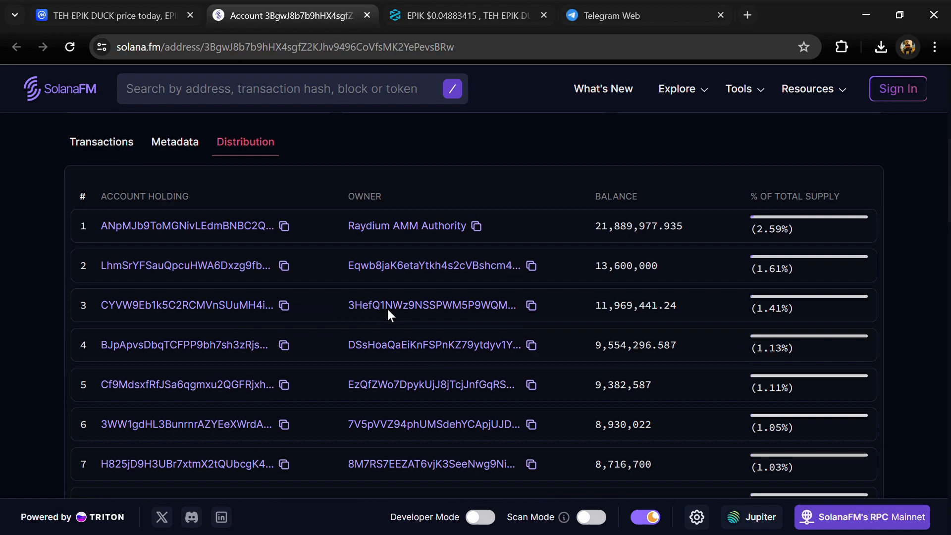
scroll(down, 3)
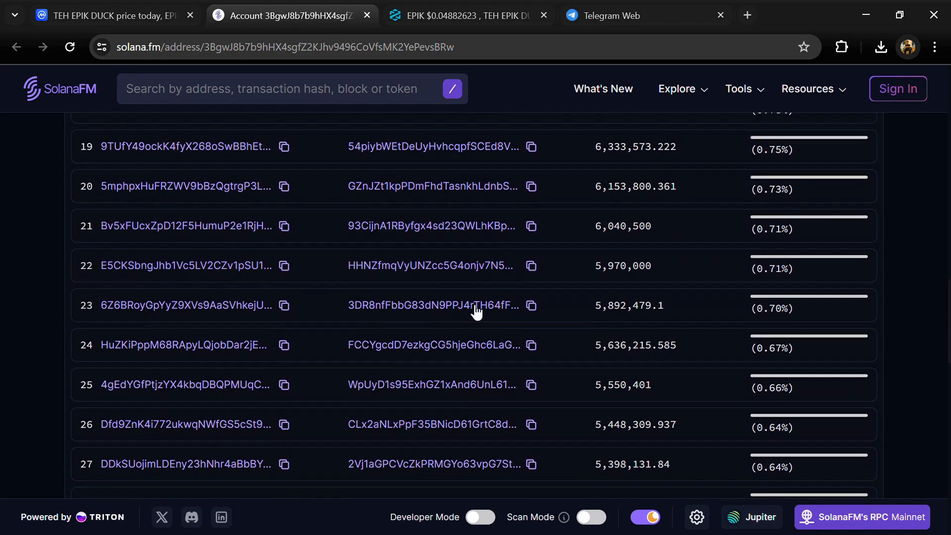
scroll(down, 3)
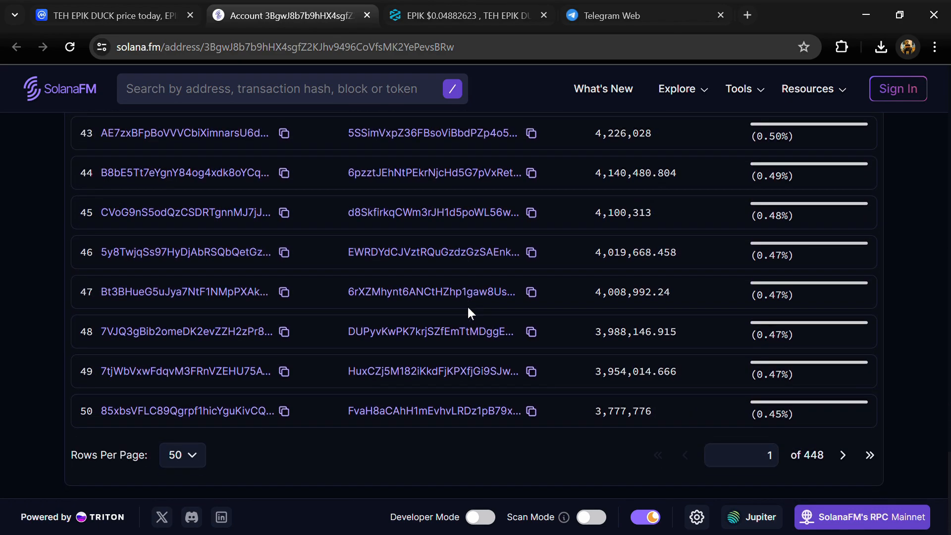
scroll(up, 3)
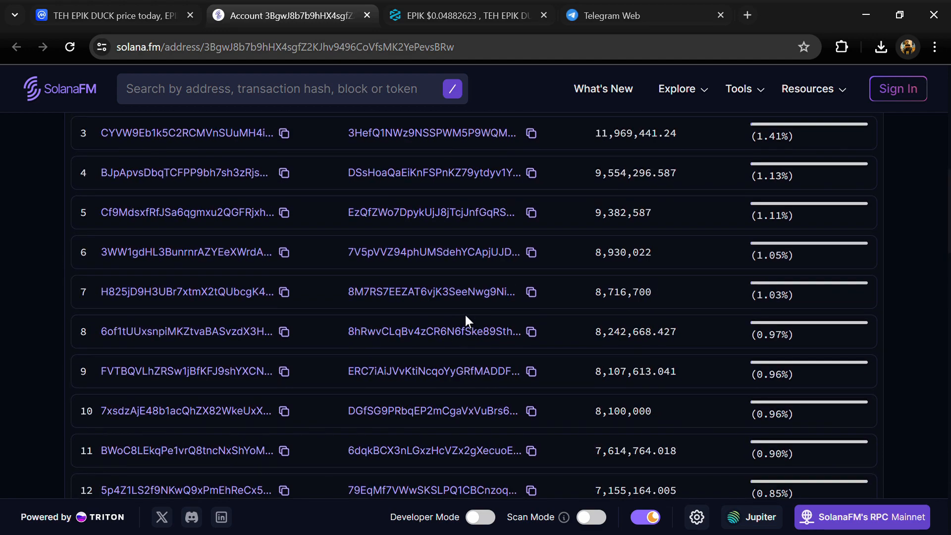
scroll(up, 3)
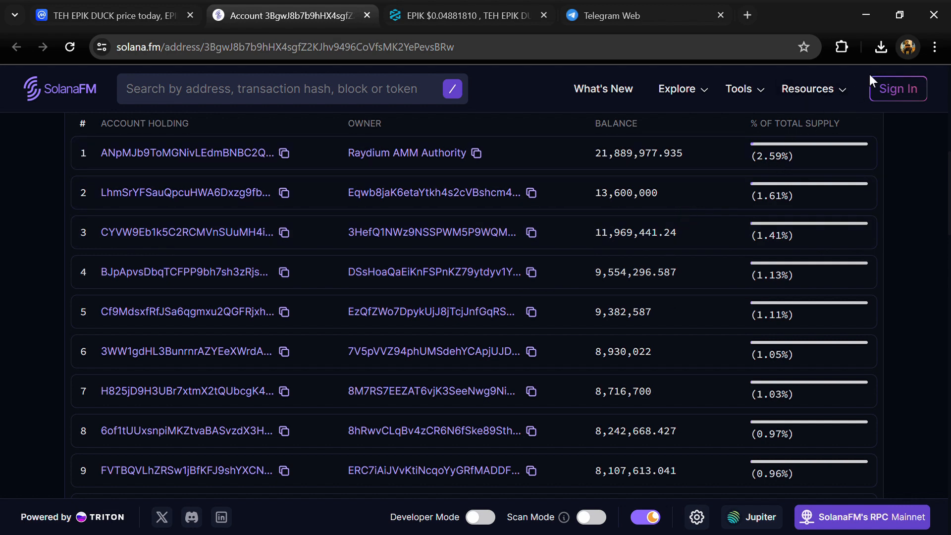
mouse_move(471, 323)
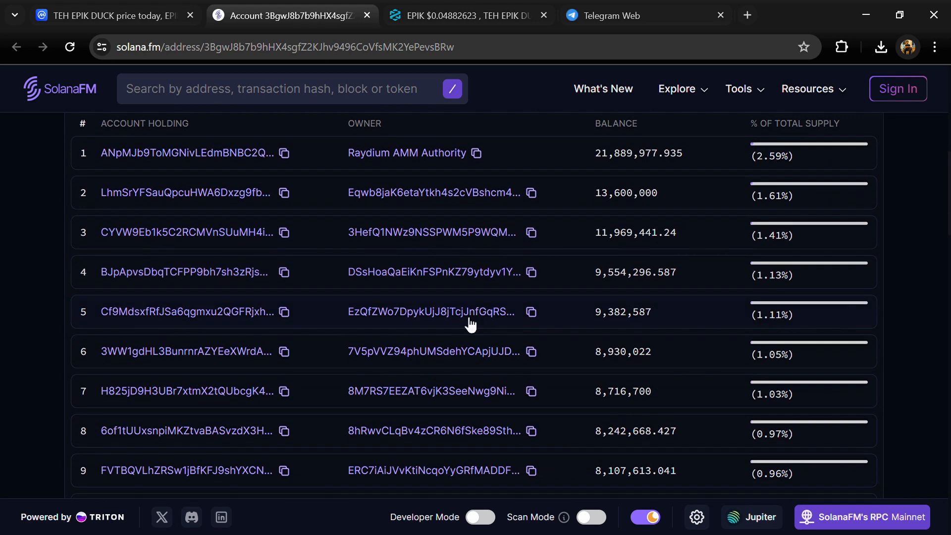
mouse_move(556, 271)
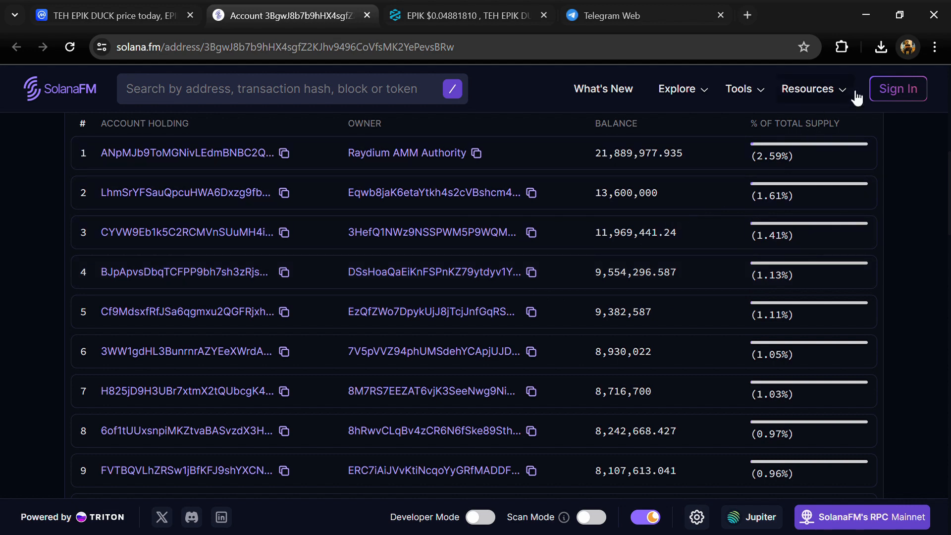
mouse_move(470, 323)
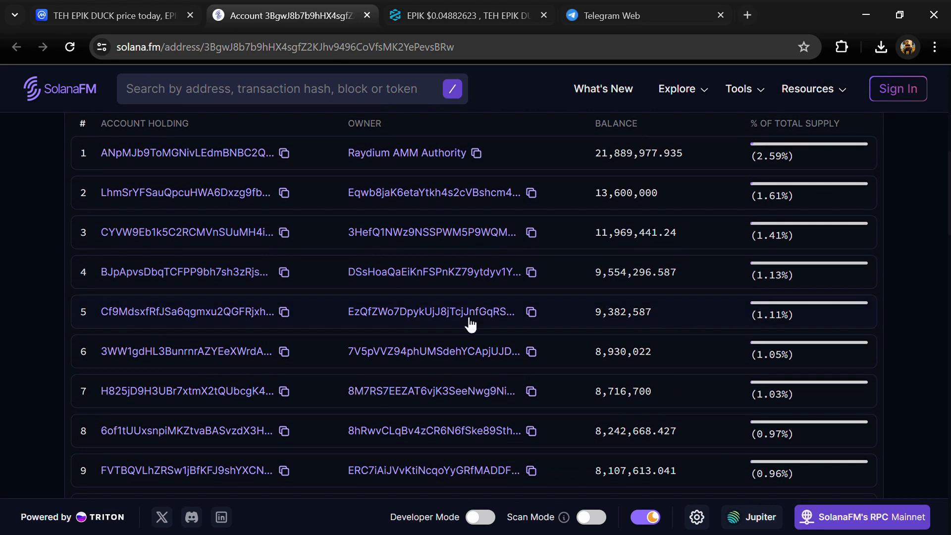